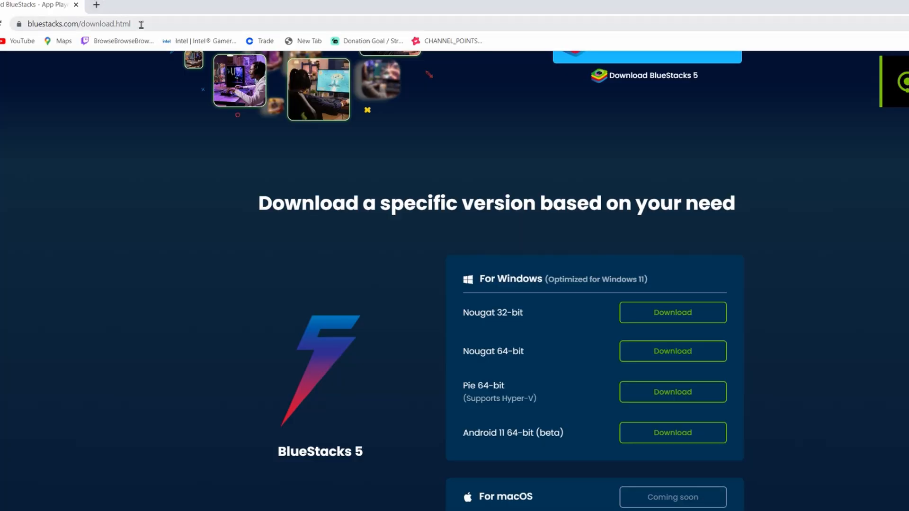
- Download the BlueStacks 5 Pie 64-bit Windows build from bluestacks.com
left_click(78, 24)
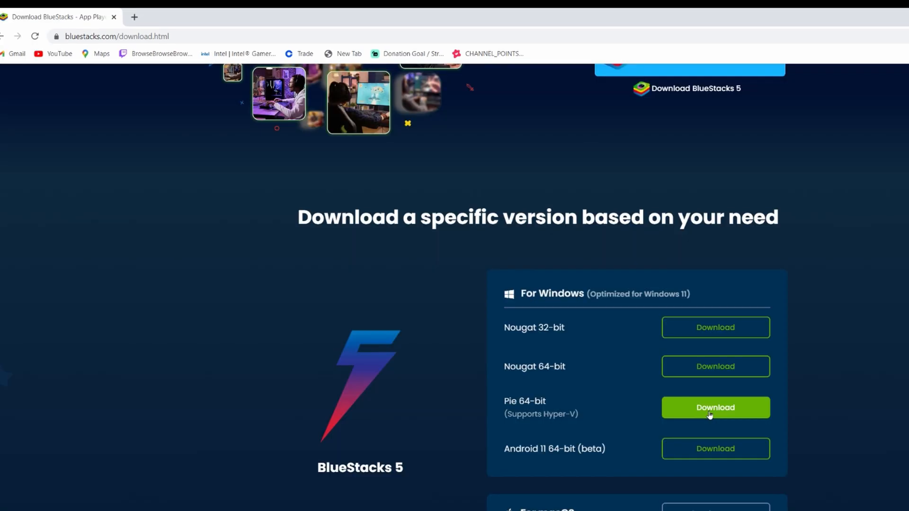
left_click(715, 407)
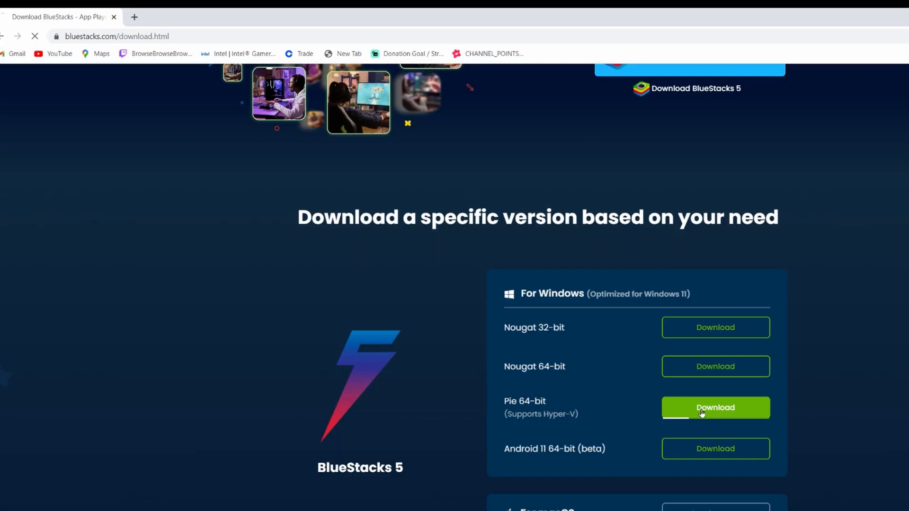
left_click(714, 408)
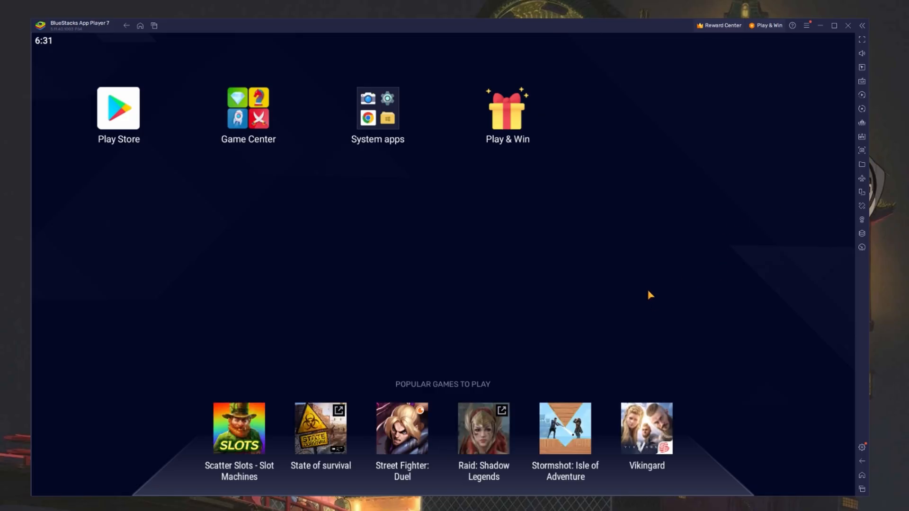
- Sign in to Google Play, search 'octopath', and install OCTOPATH TRAVELER: CotC
left_click(119, 109)
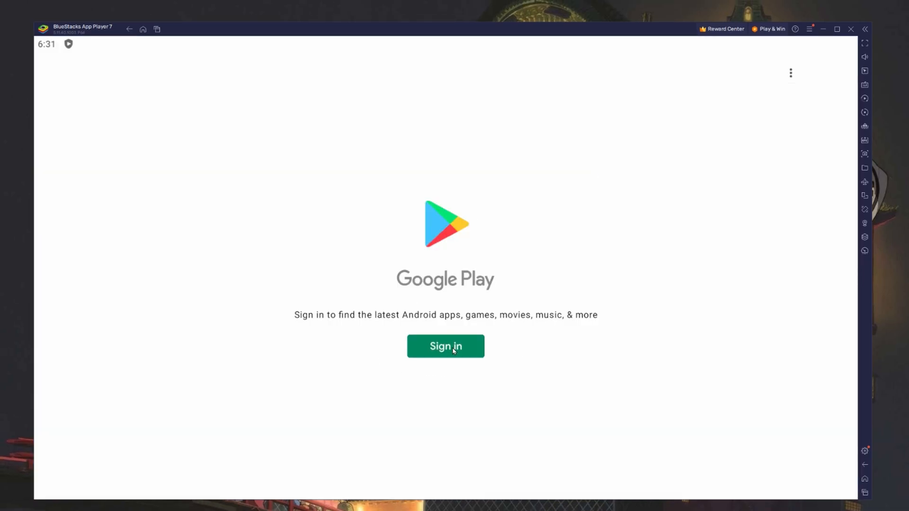
left_click(445, 346)
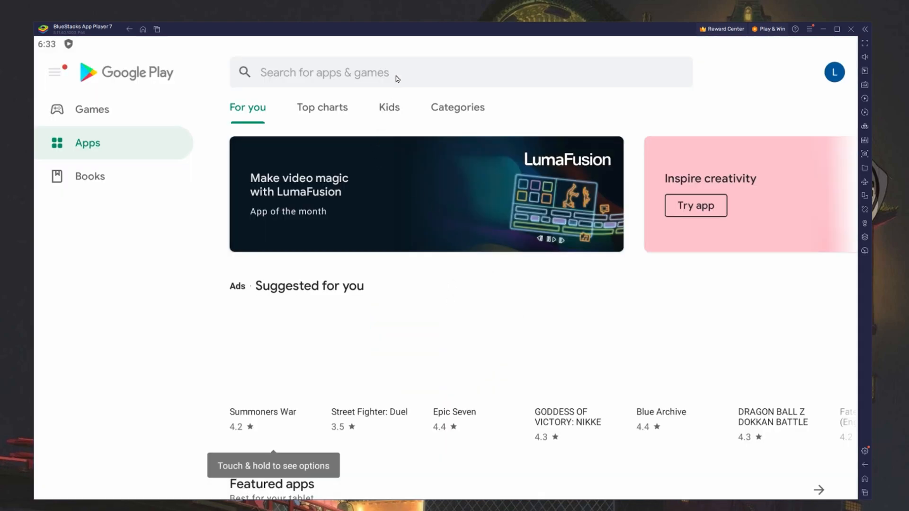
left_click(394, 72)
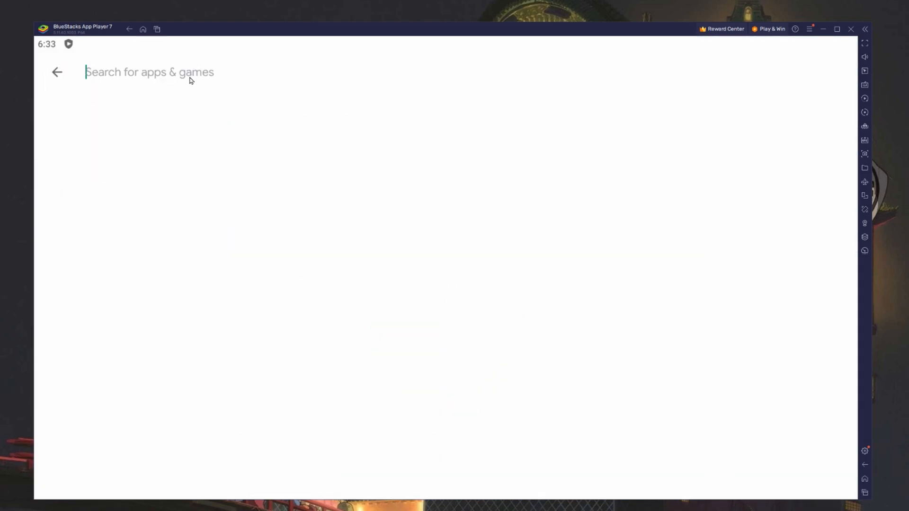
type("octopath")
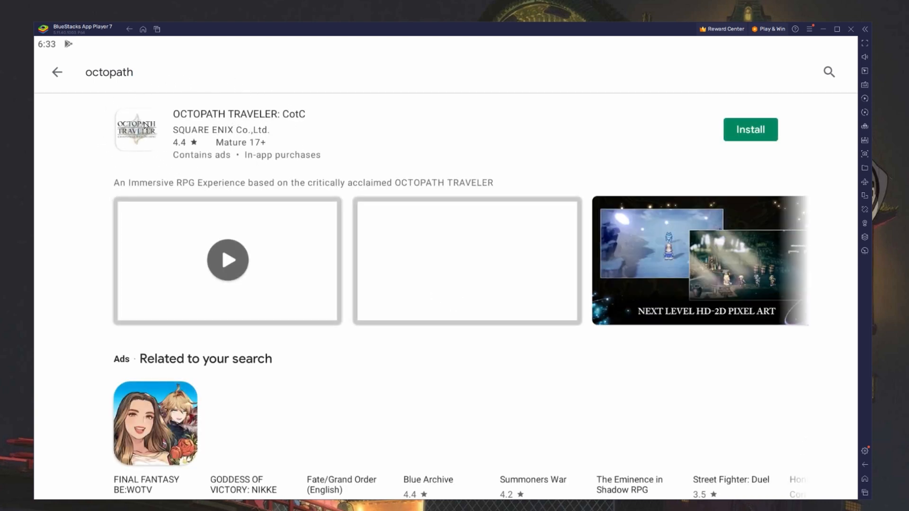
left_click(750, 129)
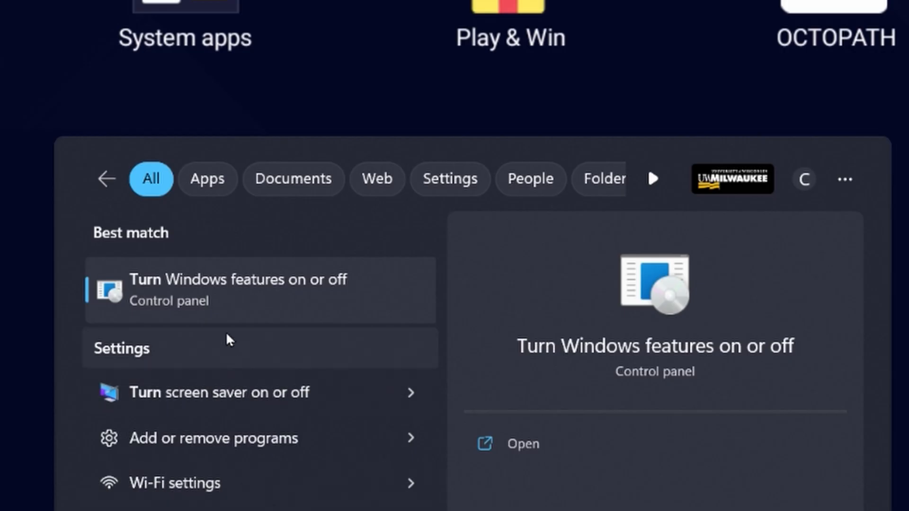
- Open Windows Security from the Windows Search results
left_click(522, 444)
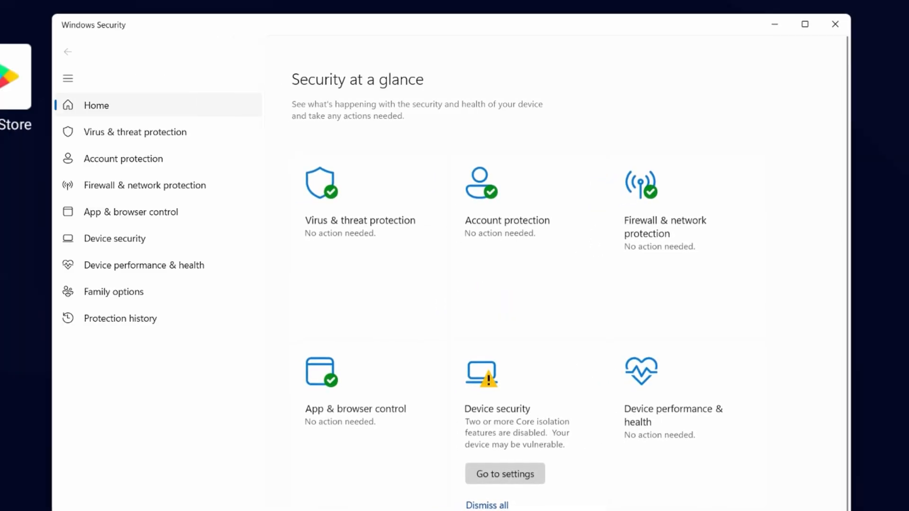
- Go to Device security settings and view the Core isolation details page
scroll("down", 3)
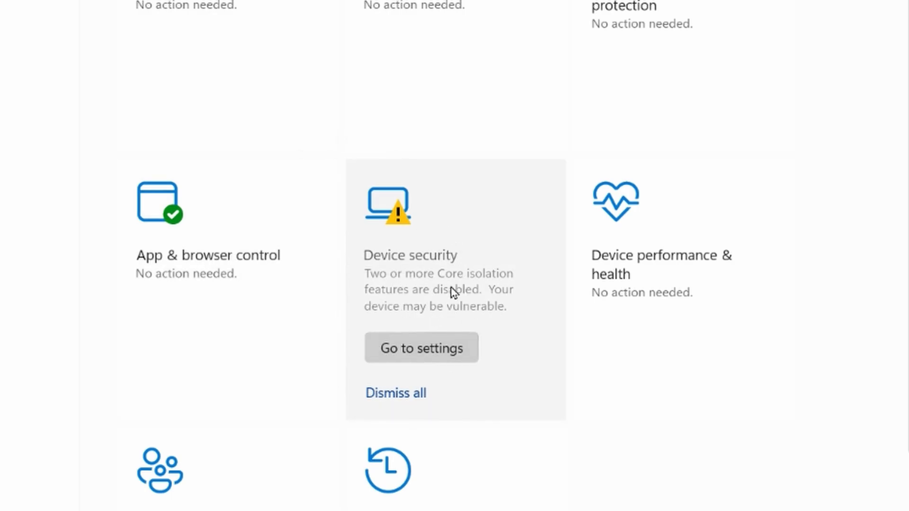
left_click(421, 347)
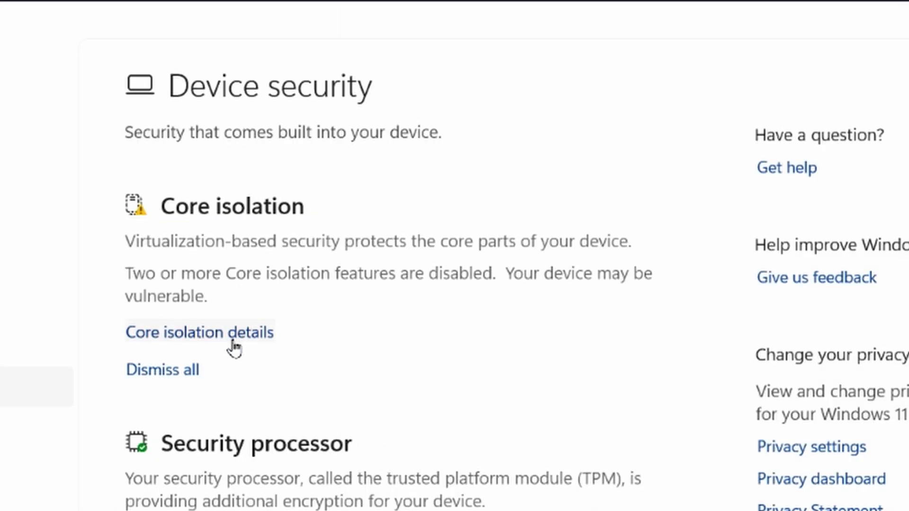
left_click(199, 332)
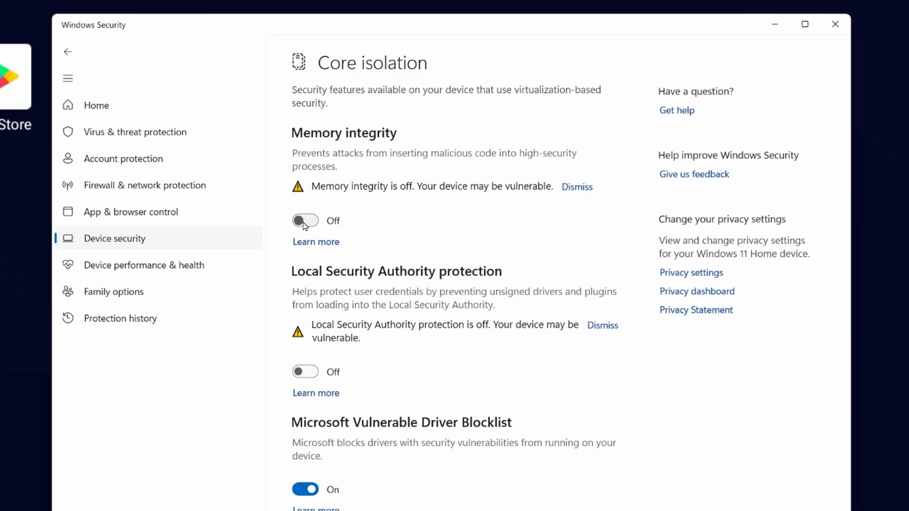
mouse_move(308, 235)
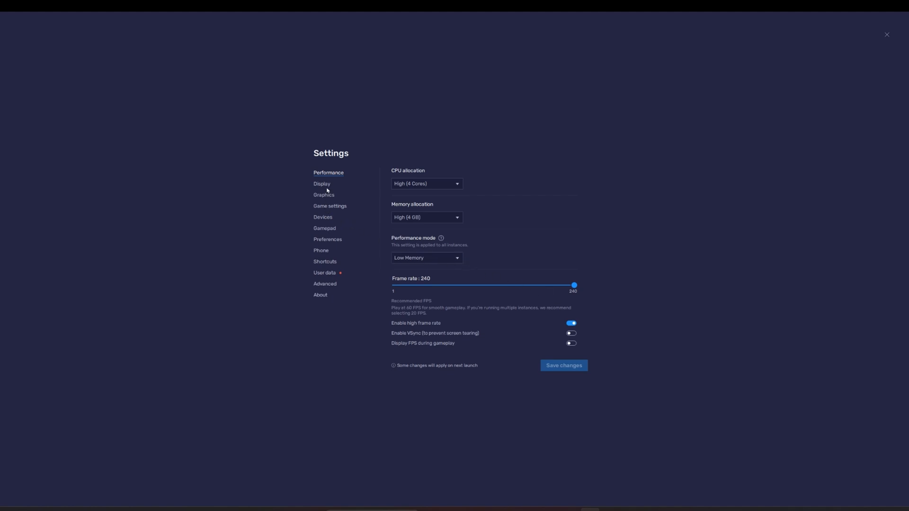
- Set BlueStacks Performance mode to High Performance, save, and restart now
left_click(426, 258)
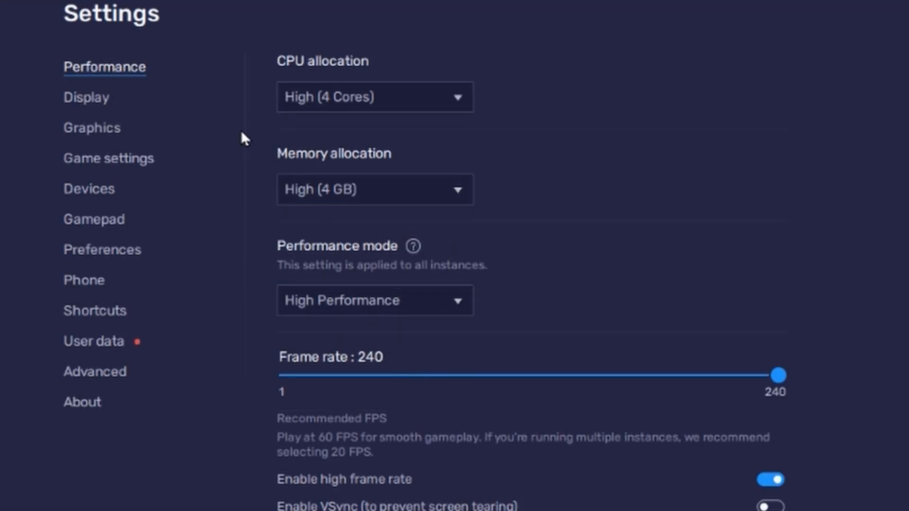
left_click(374, 189)
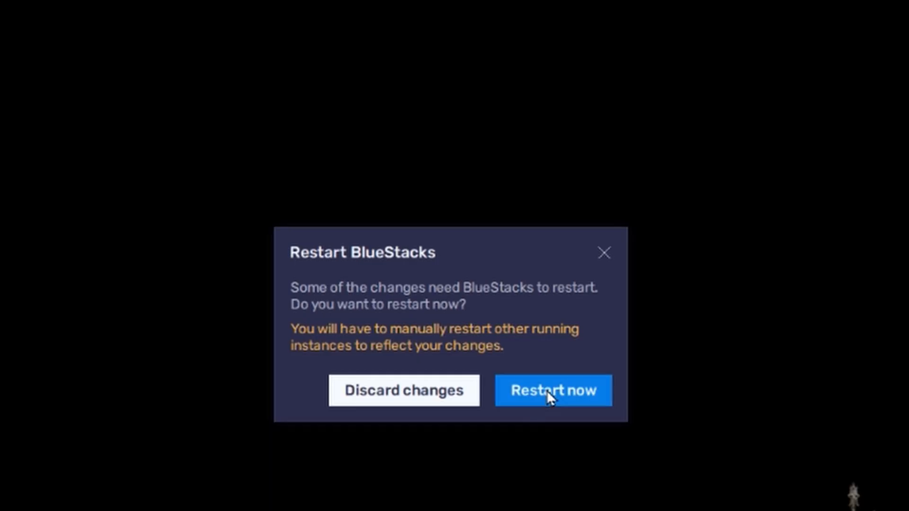
left_click(553, 390)
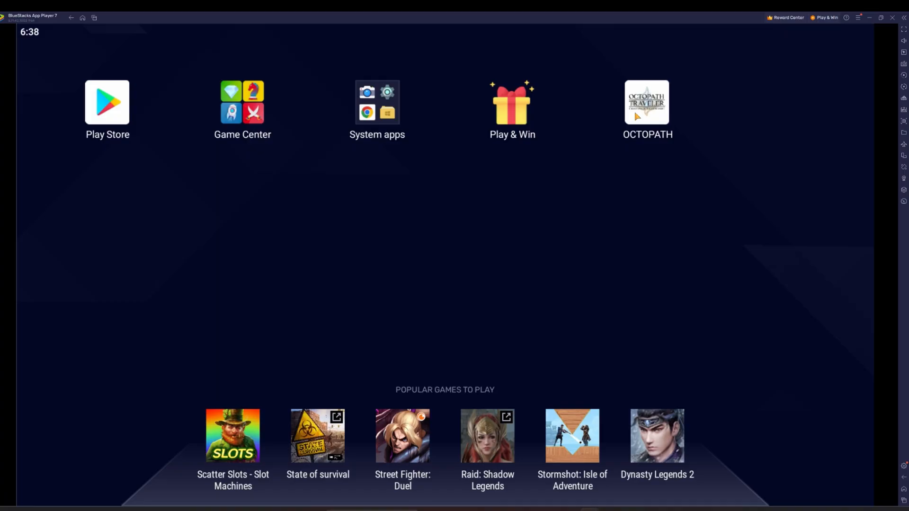
- Launch OCTOPATH, allow storage access, and choose Not right now for SQEX BRIDGE
left_click(646, 102)
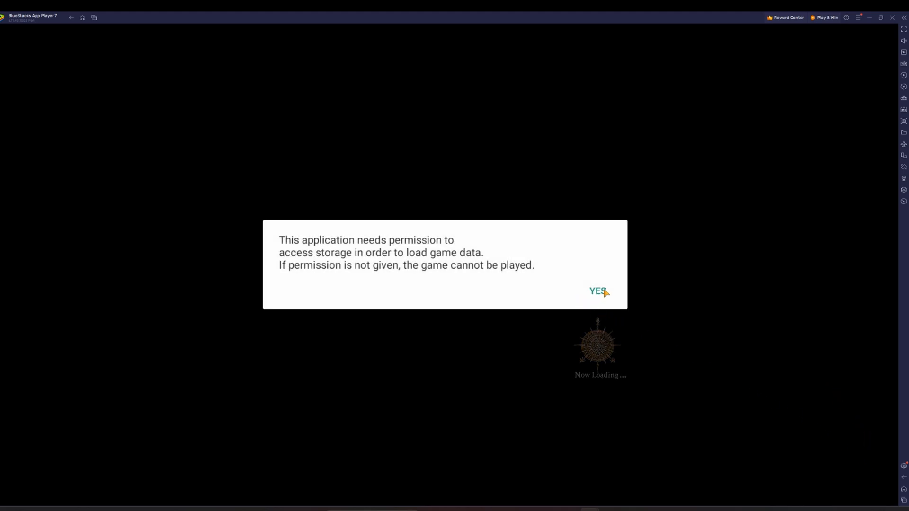
left_click(597, 291)
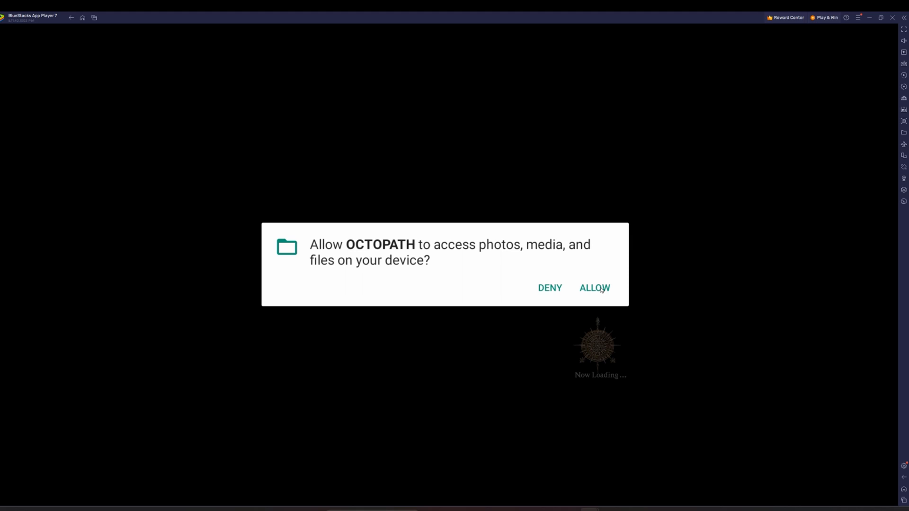
left_click(594, 287)
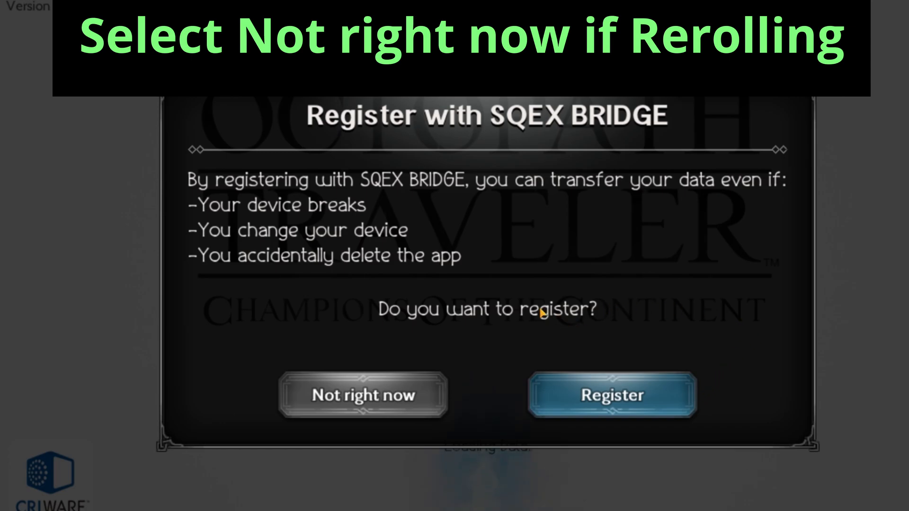
left_click(362, 396)
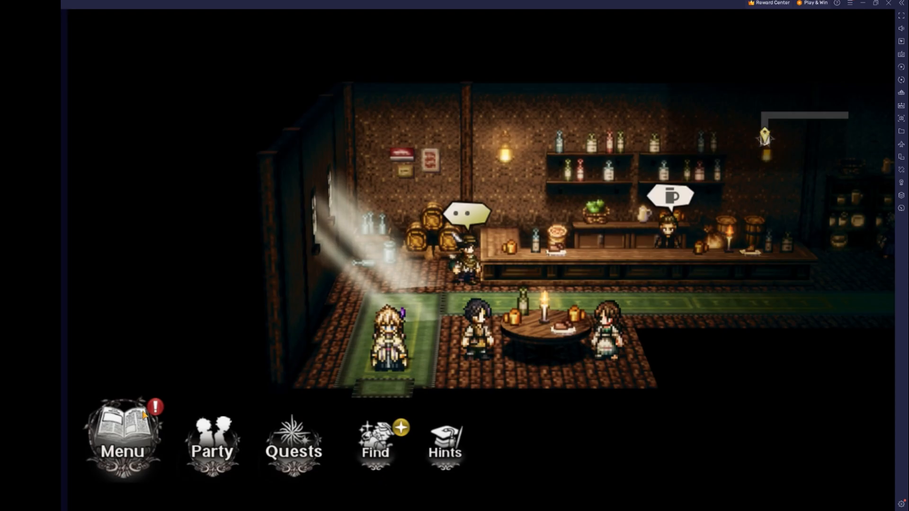
- Open the game's Menu and go to the Other options page
left_click(122, 438)
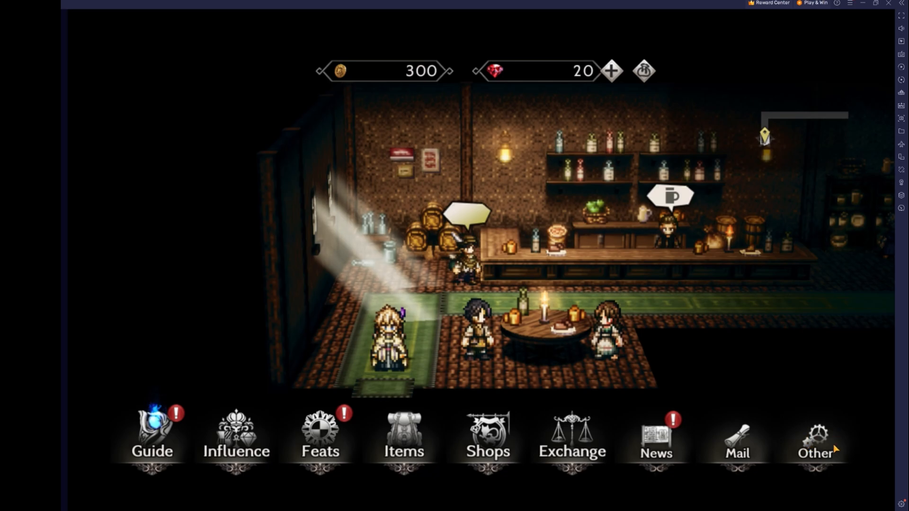
left_click(815, 437)
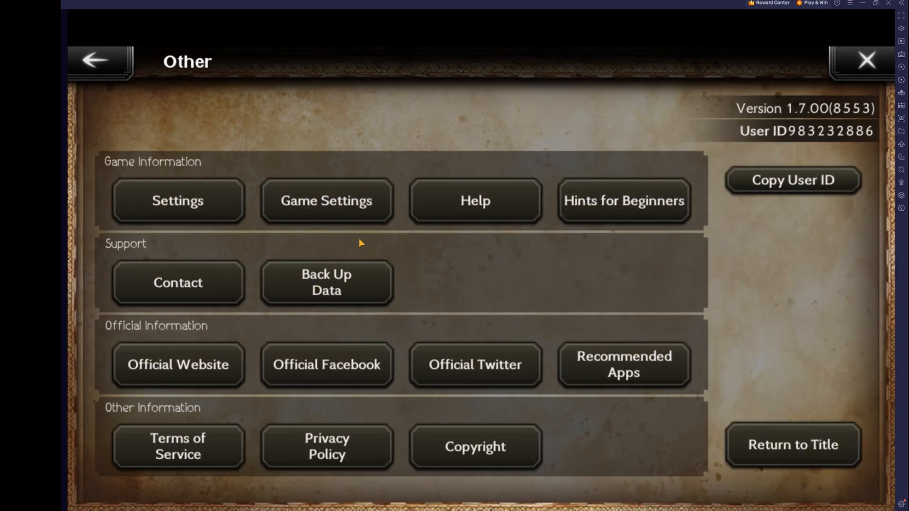
mouse_move(457, 409)
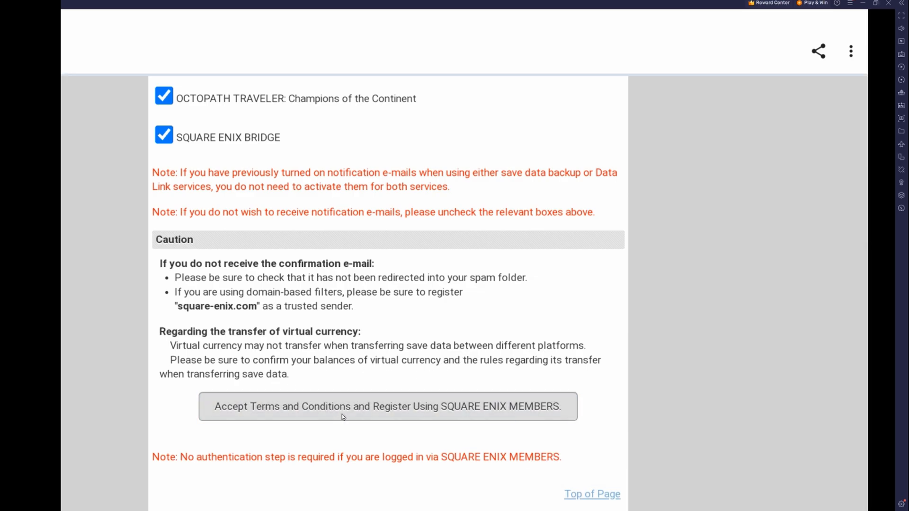
left_click(387, 406)
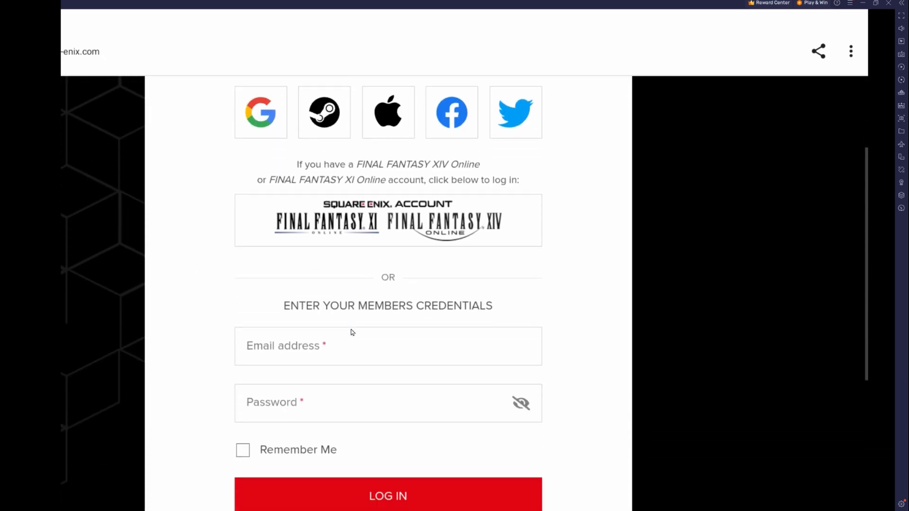
scroll("down", 3)
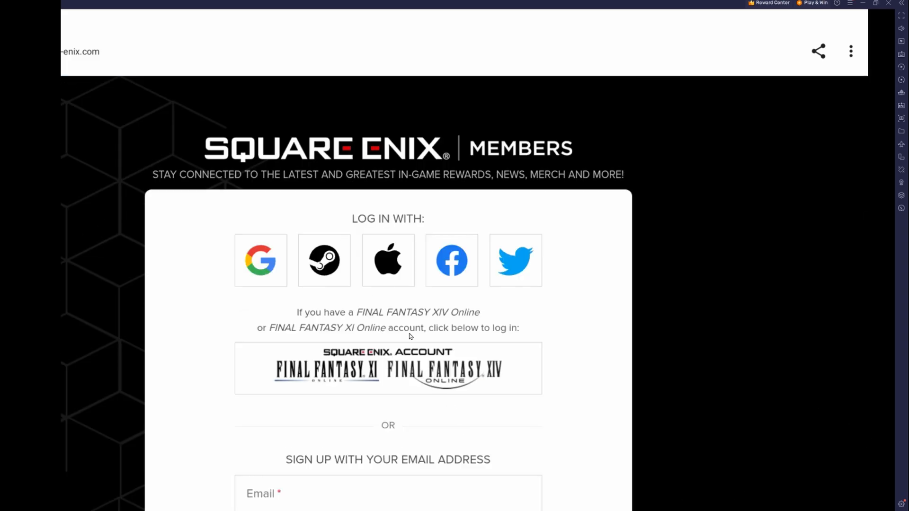
scroll("down", 3)
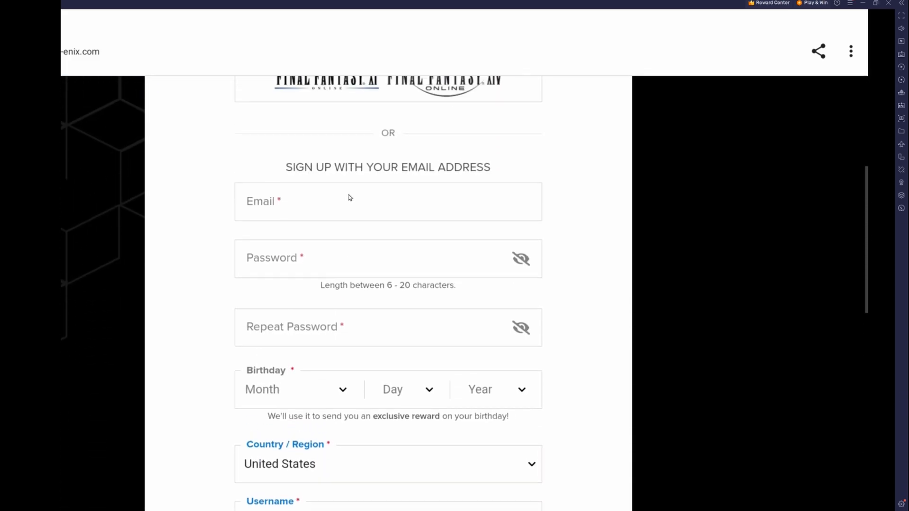
scroll("down", 3)
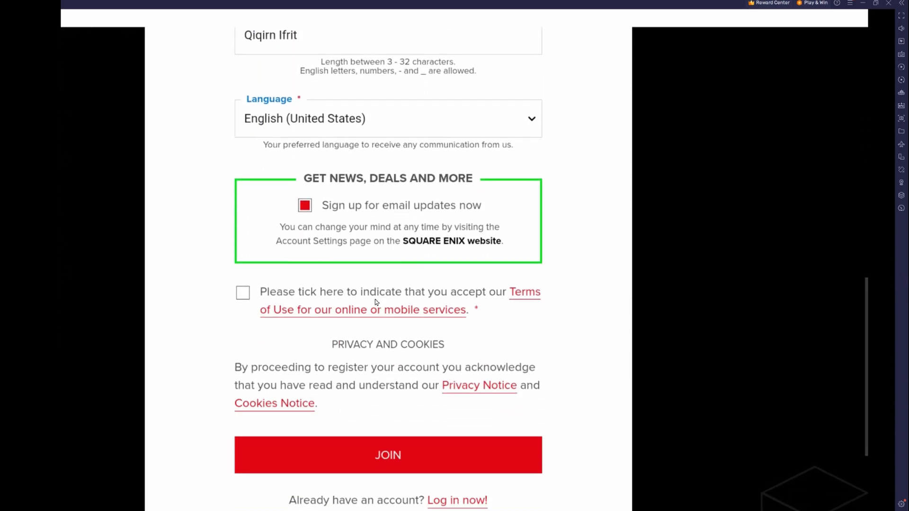
mouse_move(375, 192)
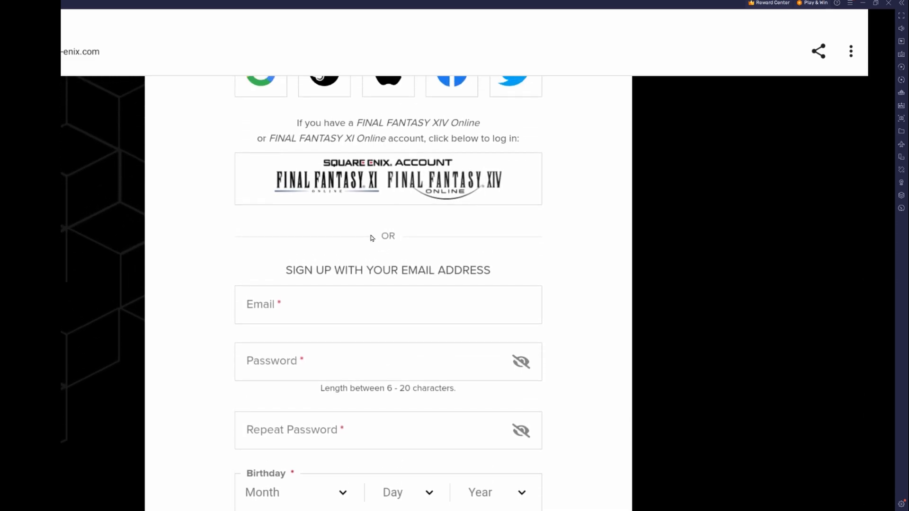
mouse_move(200, 166)
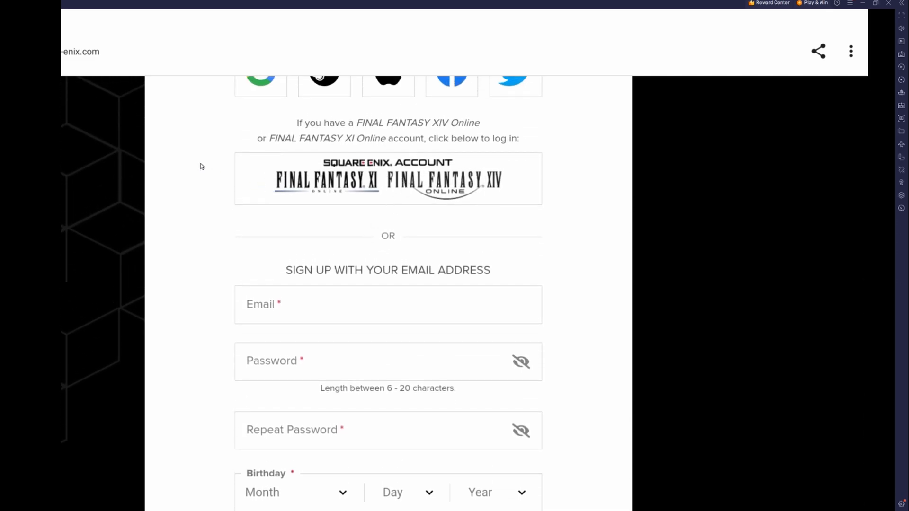
mouse_move(127, 204)
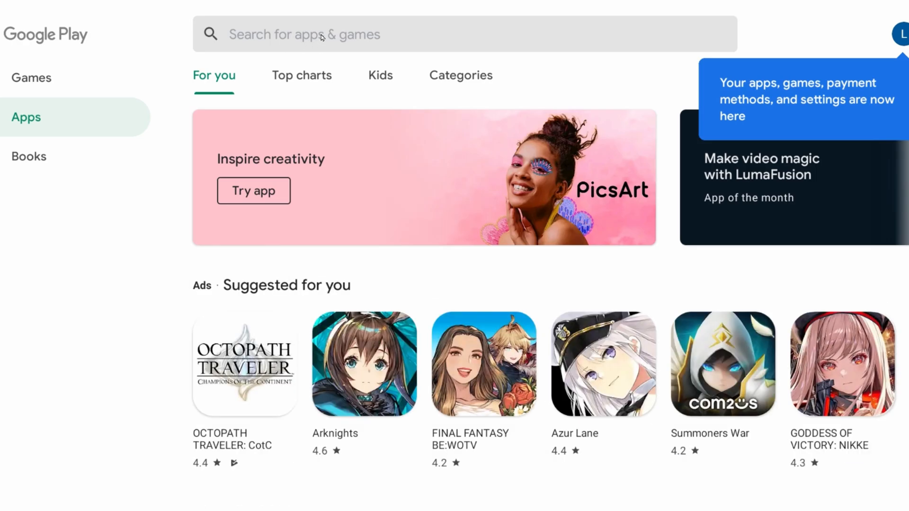
- Search 'vpn', accept VPN.lat's terms, pick a United States server, and allow connecting
type("vp")
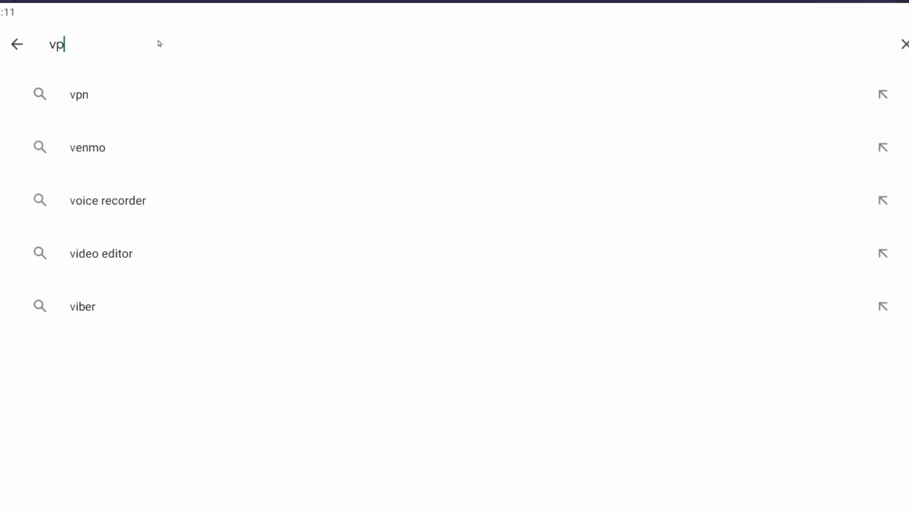
left_click(78, 94)
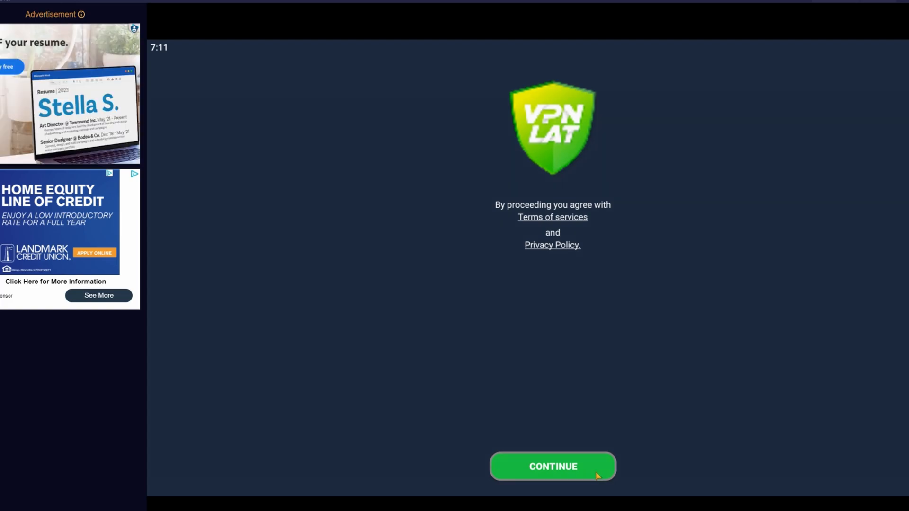
left_click(552, 465)
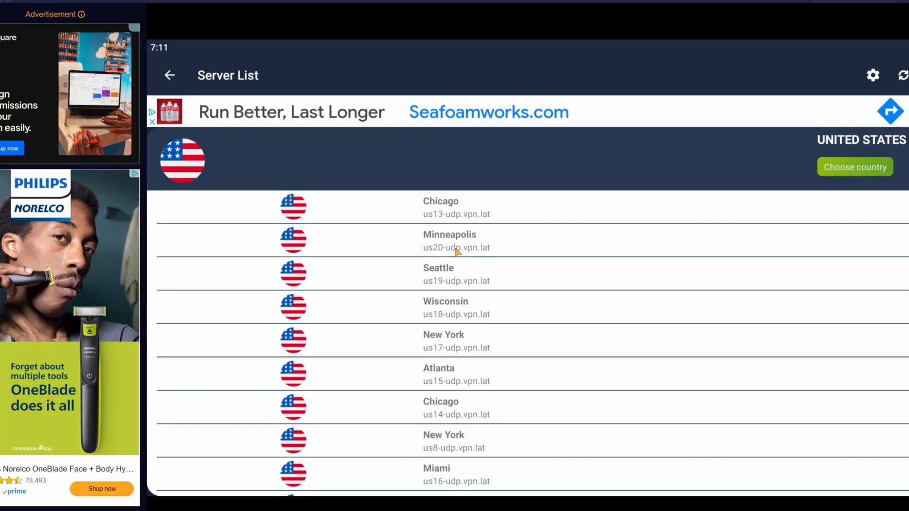
left_click(457, 239)
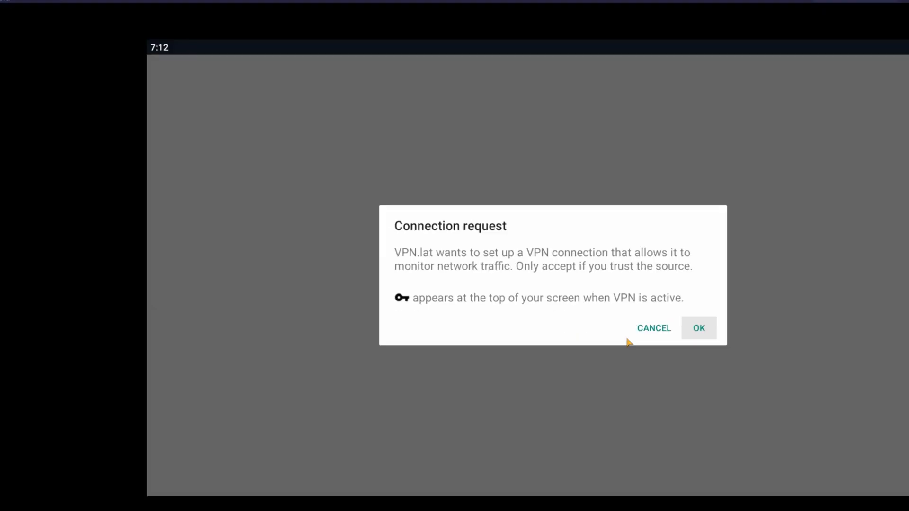
left_click(697, 328)
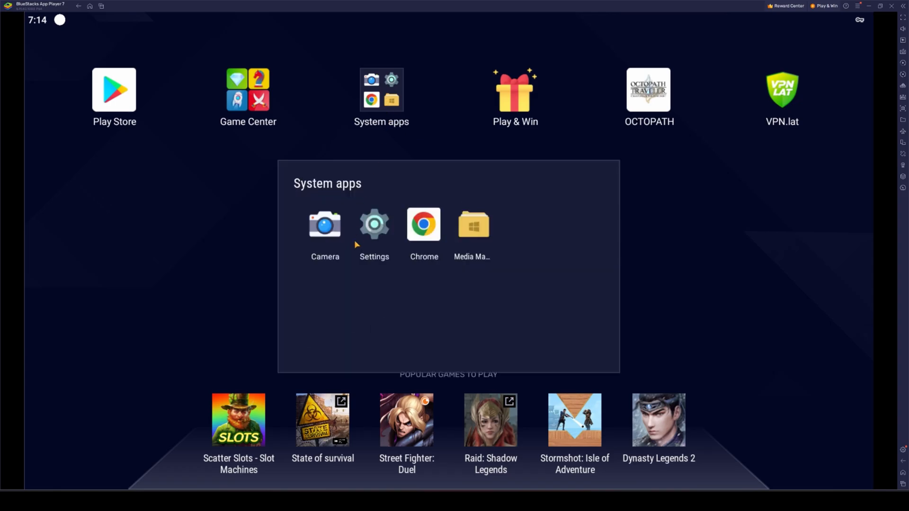
- Clear Google Play Store's storage under Android Settings > Apps and confirm with OK
left_click(374, 225)
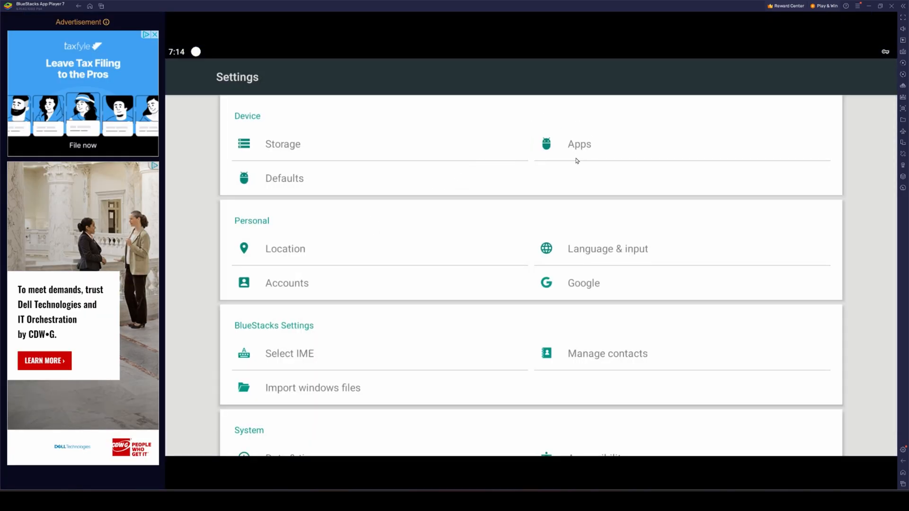
left_click(578, 144)
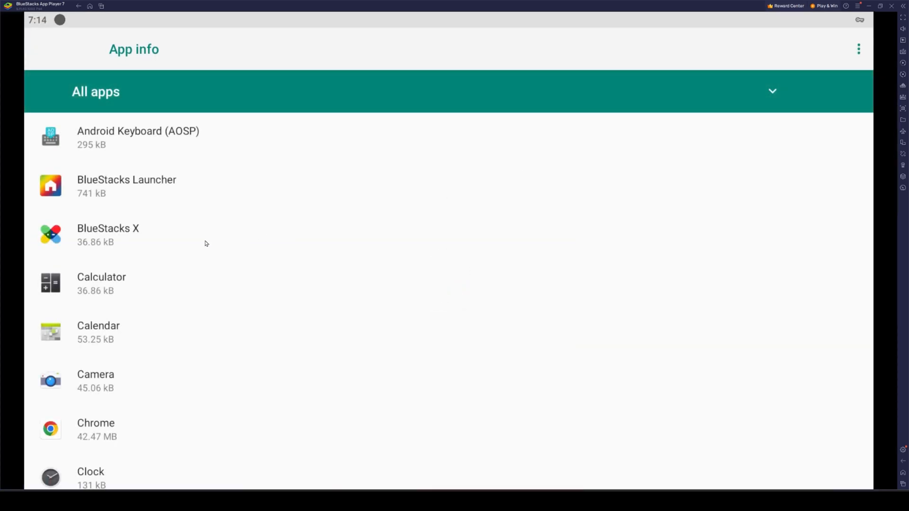
scroll("down", 3)
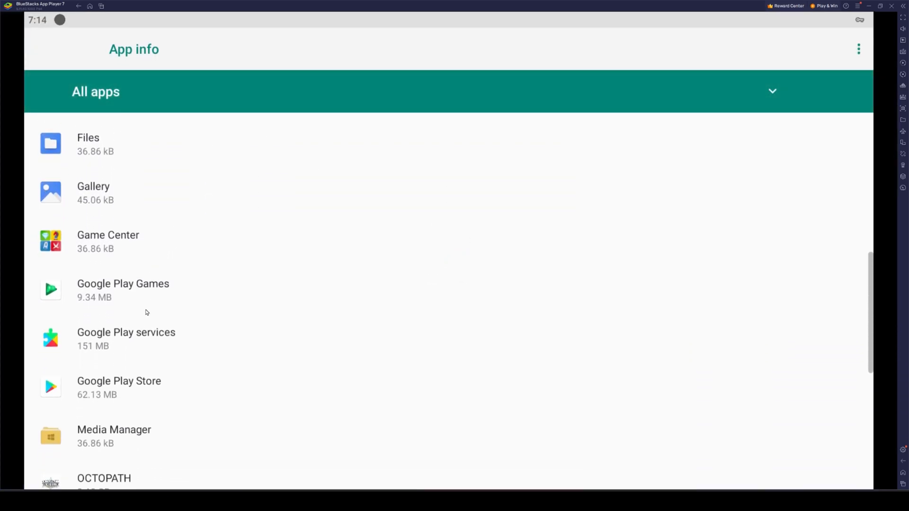
scroll("down", 3)
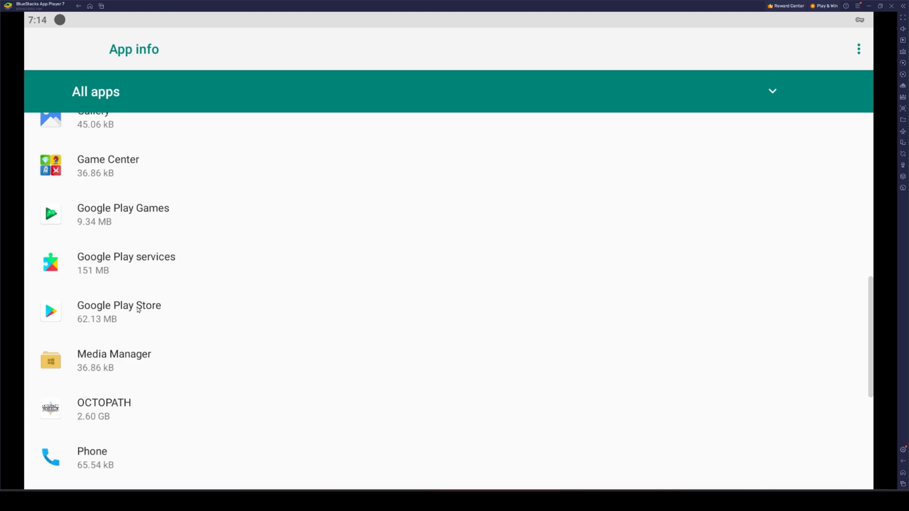
left_click(119, 306)
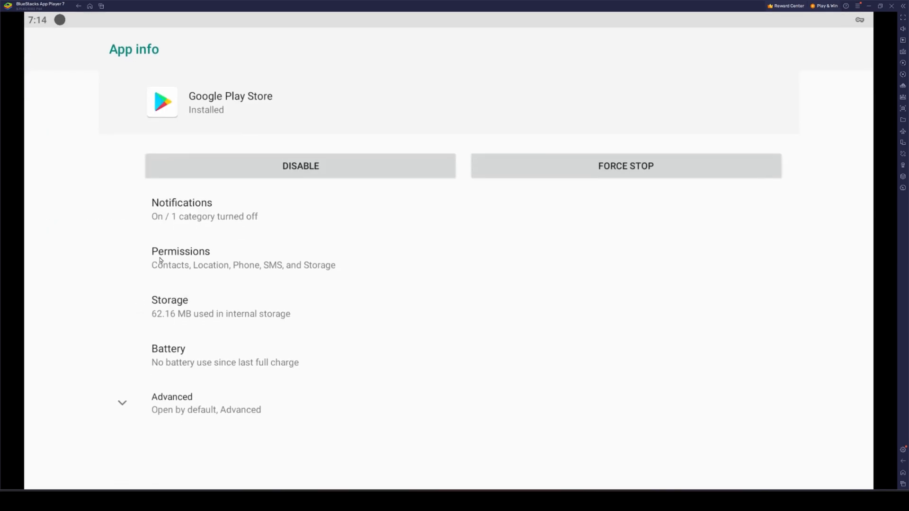
left_click(170, 306)
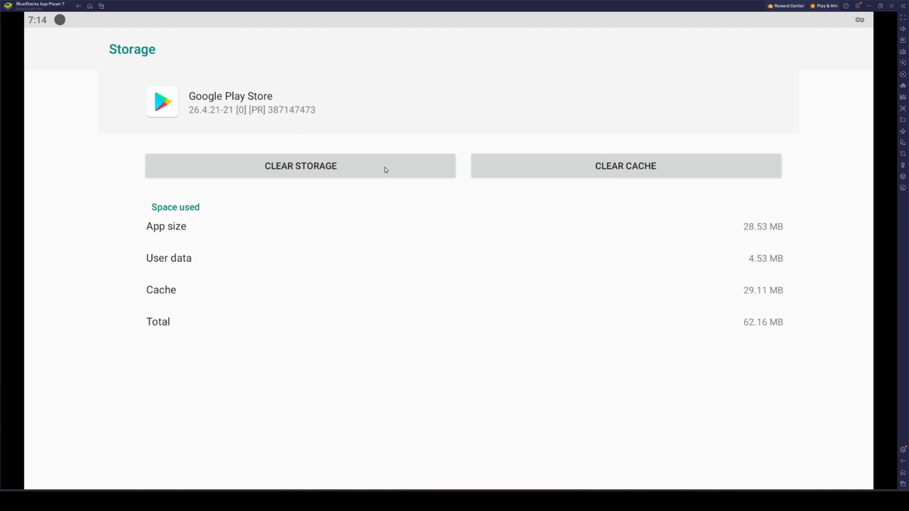
left_click(300, 166)
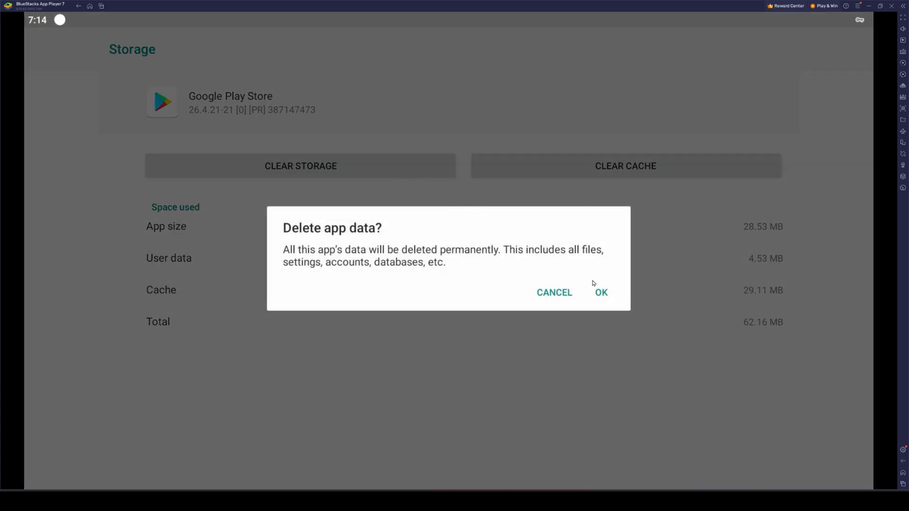
left_click(599, 292)
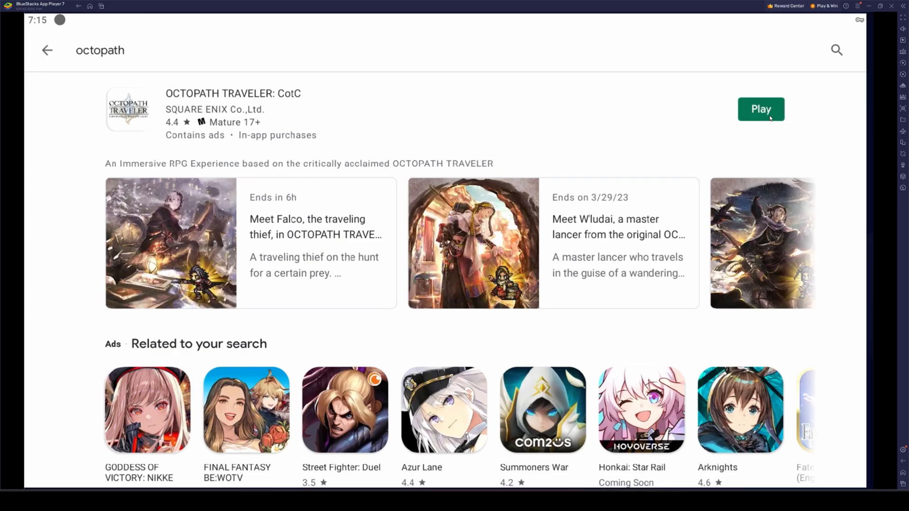
- Play OCTOPATH TRAVELER: CotC from its store page and toggle Download Voices Too
left_click(761, 109)
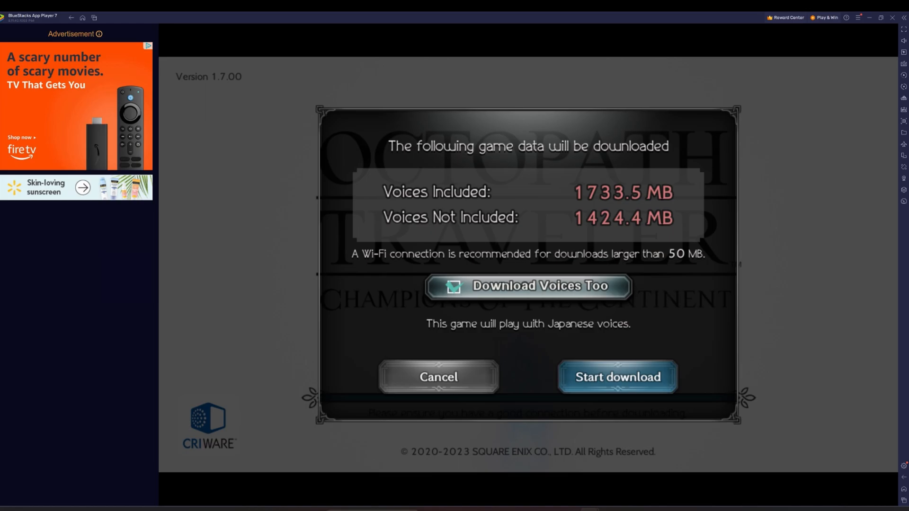
mouse_move(455, 294)
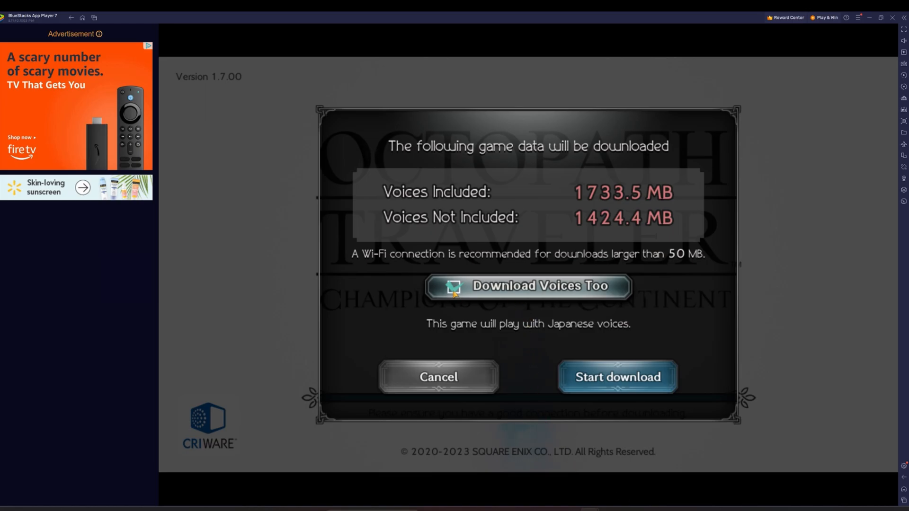
left_click(616, 377)
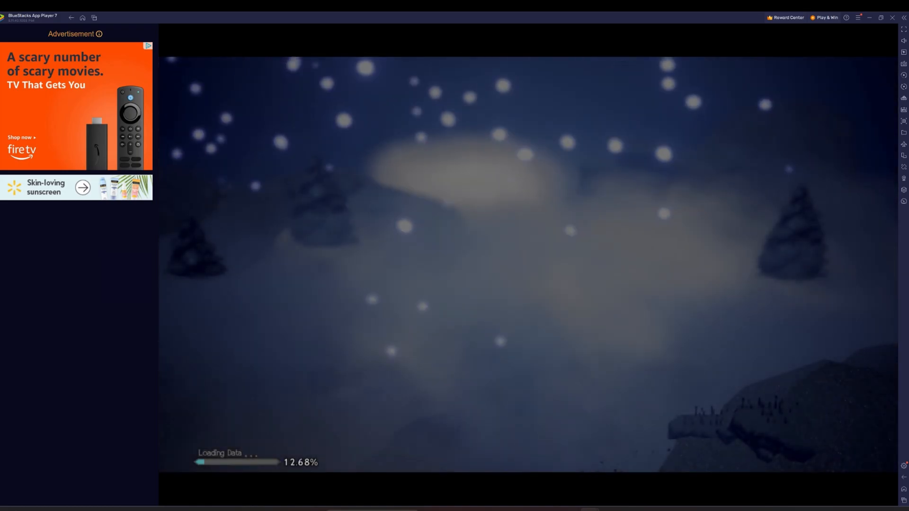
- Open OCTOPATH's App info storage page, showing 2.60 GB used with 1.63 GB user data
right_click(649, 87)
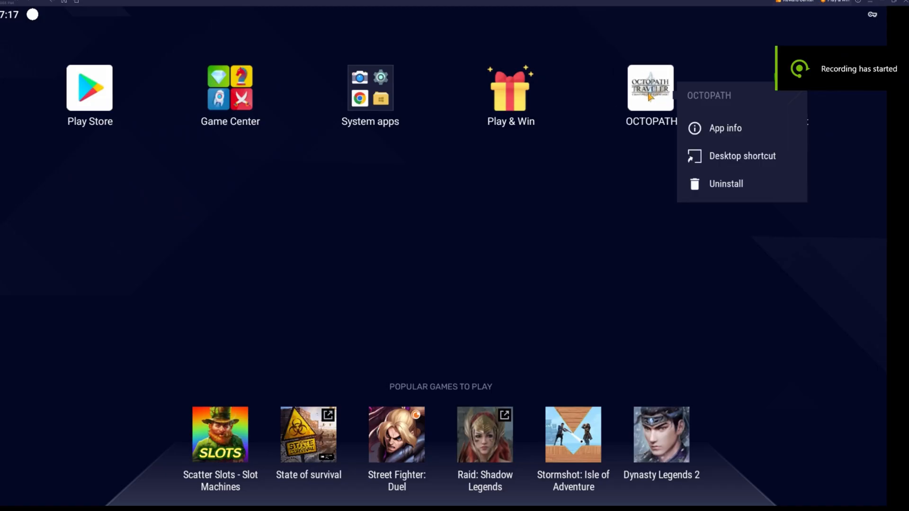
left_click(724, 128)
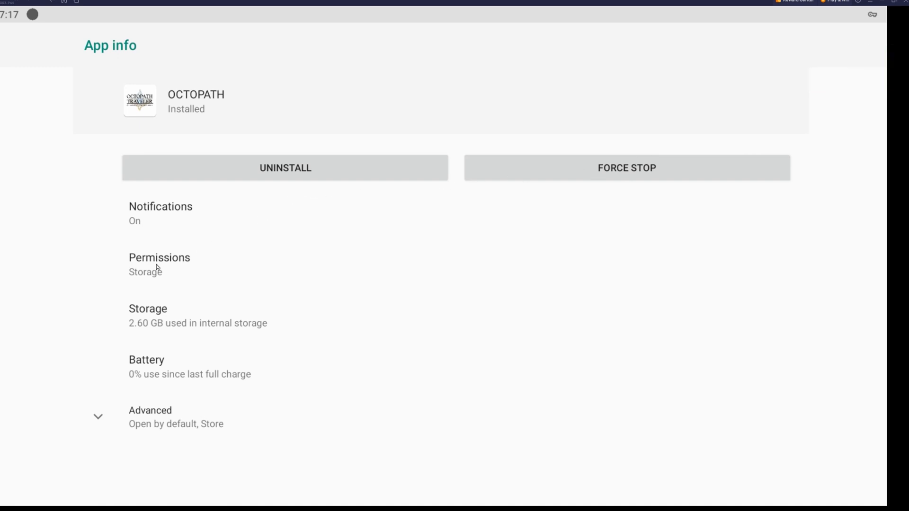
left_click(148, 315)
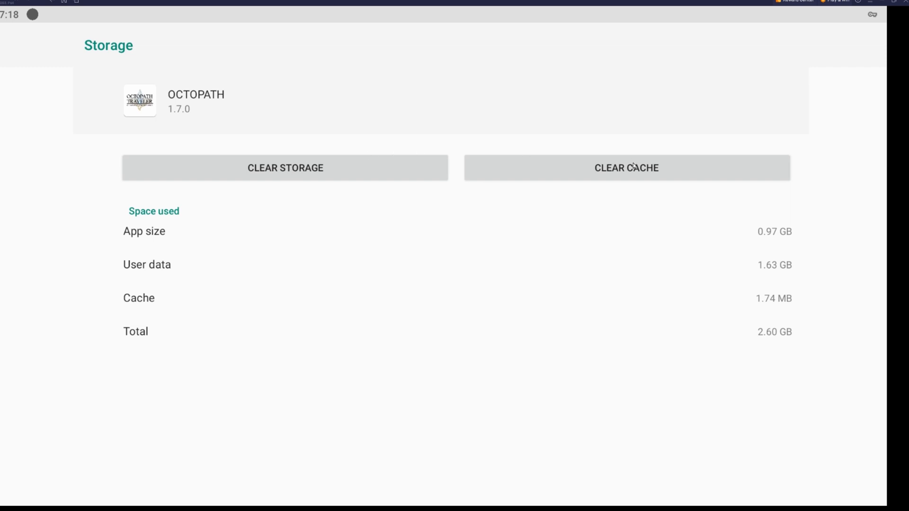
mouse_move(830, 50)
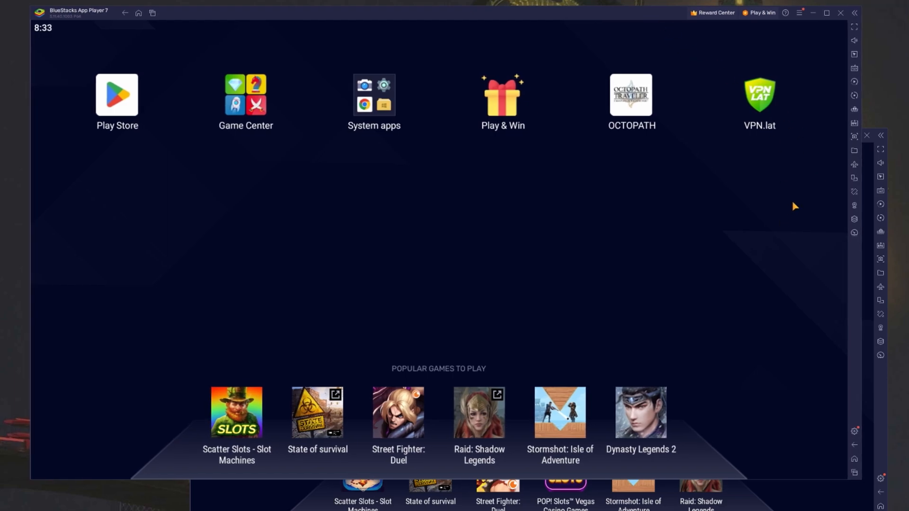
mouse_move(839, 180)
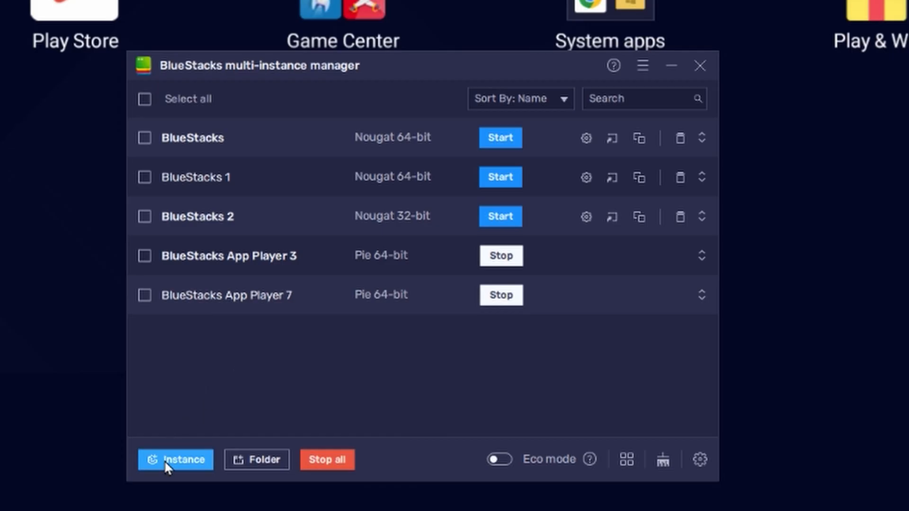
- Create one clone of the BlueStacks instance with default settings in the multi-instance manager
left_click(176, 459)
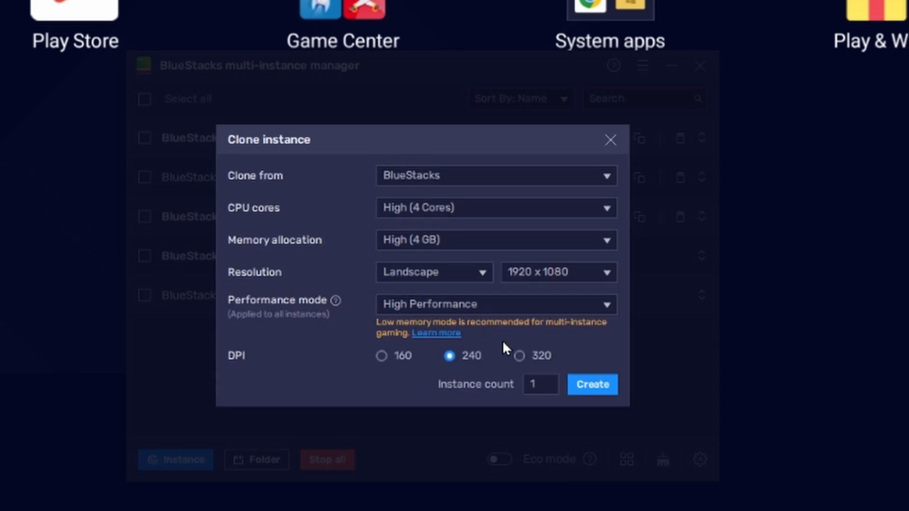
left_click(591, 385)
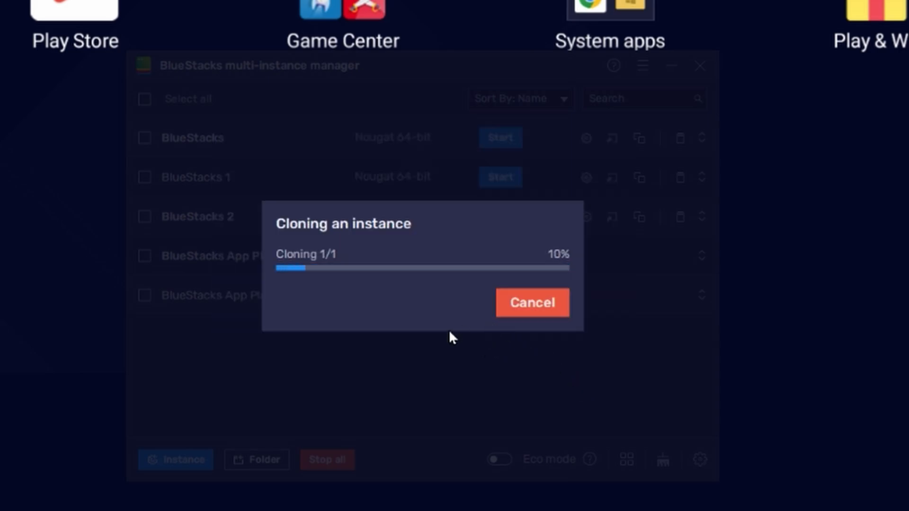